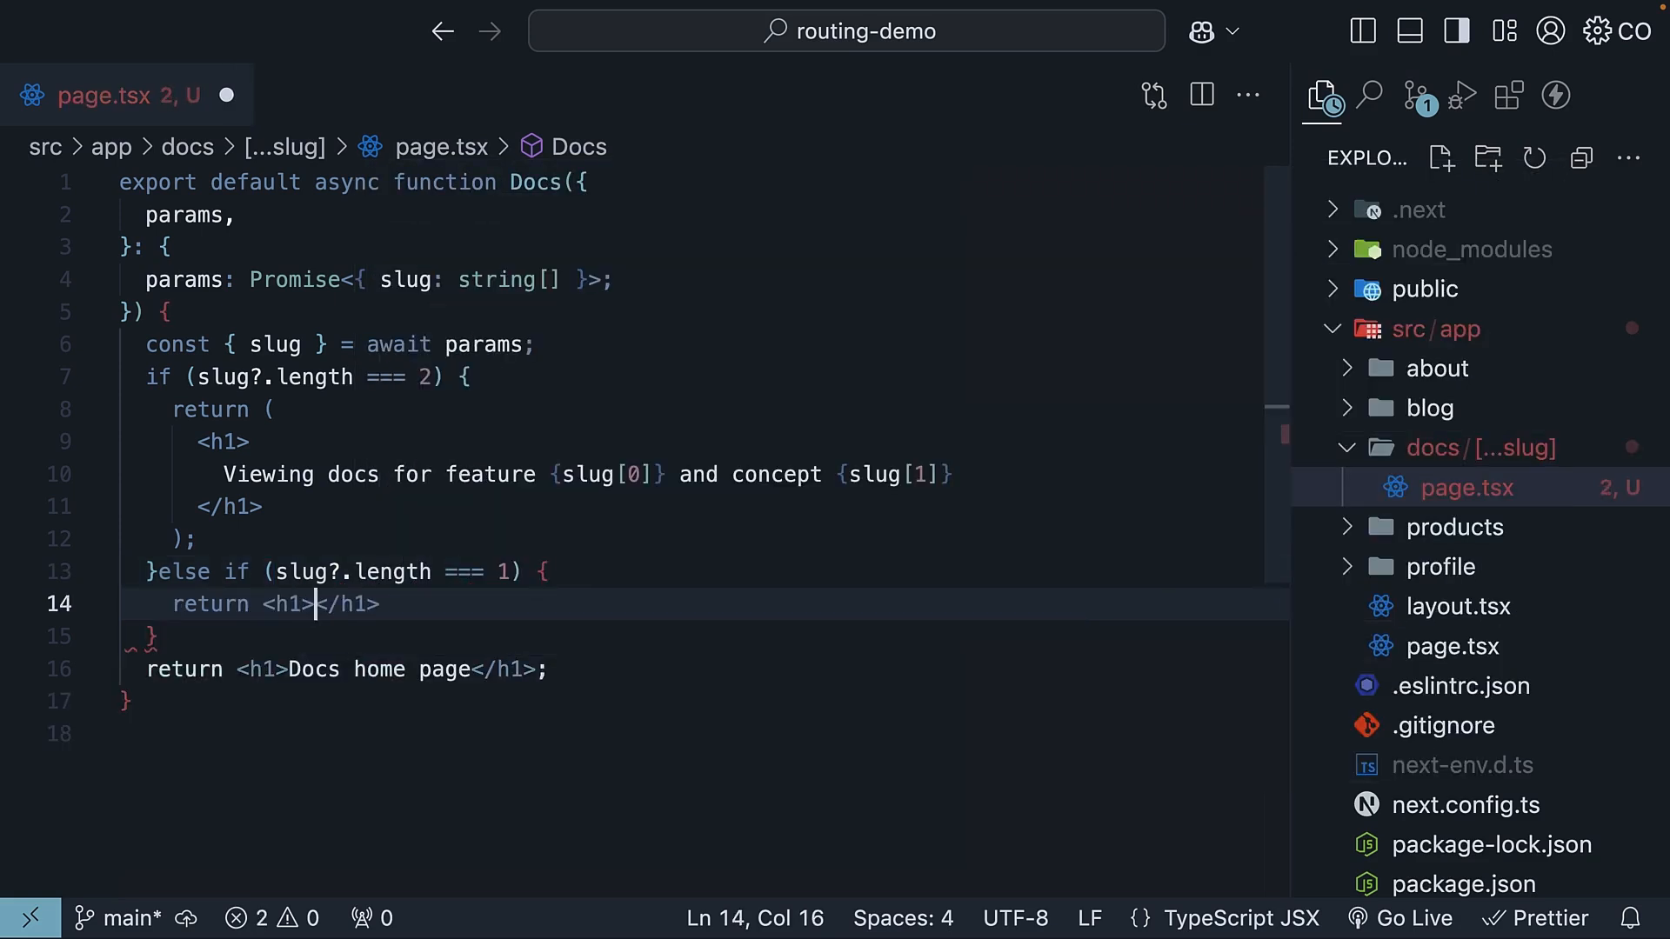
{"action": "type", "text": "V"}
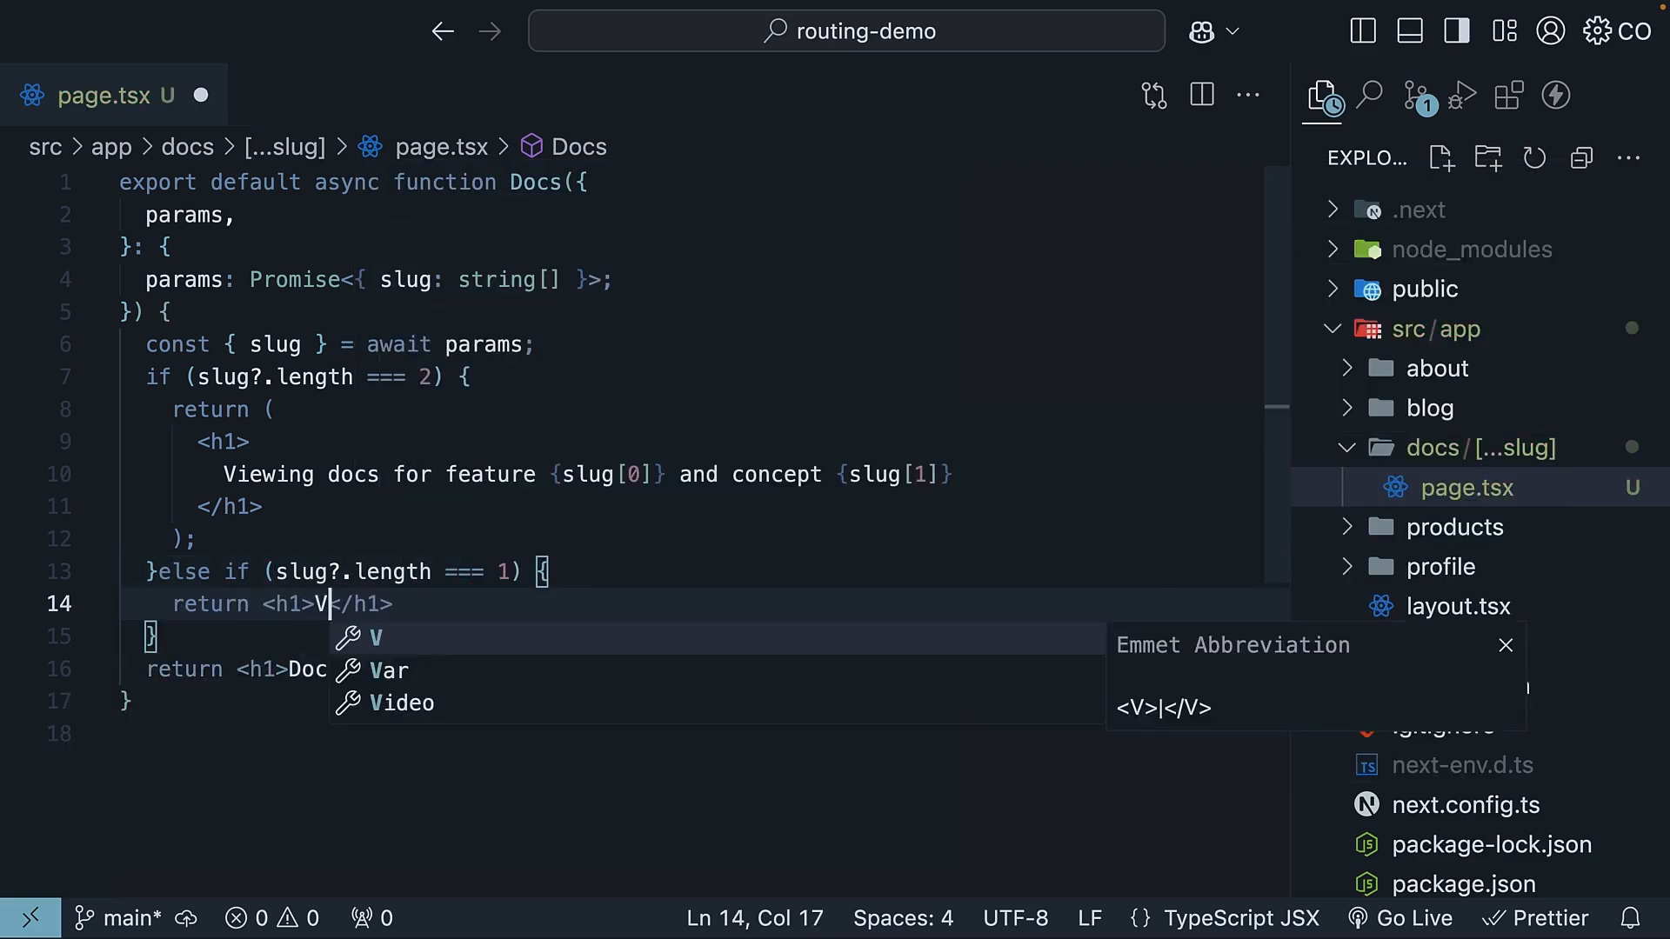